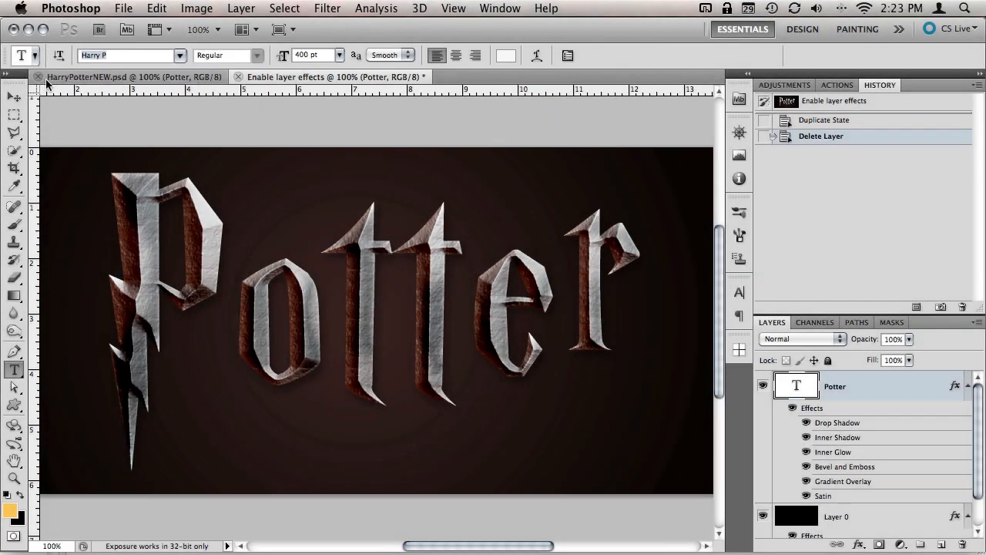
Step: Switch to the Move tool to work with the Potter layer as a whole
click(13, 97)
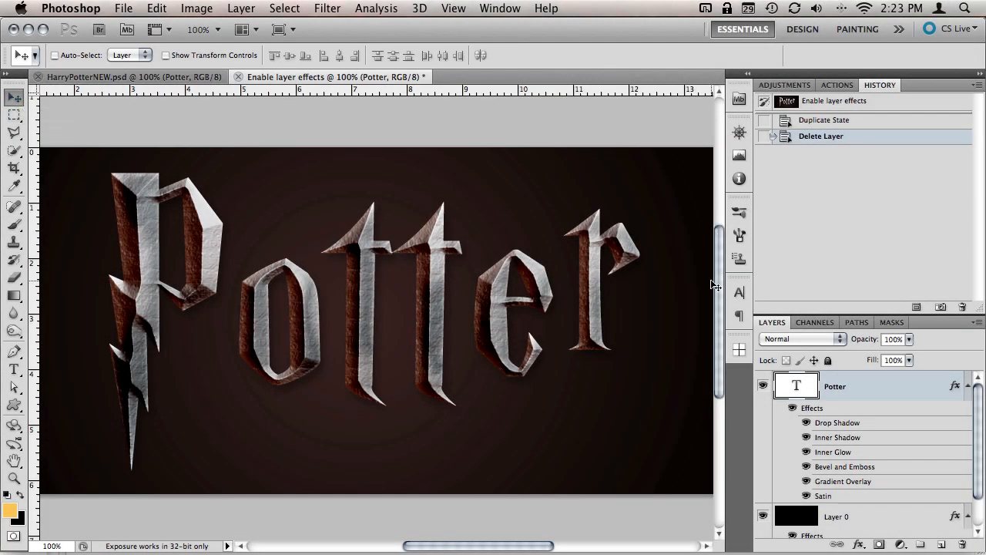
mouse_move(893, 394)
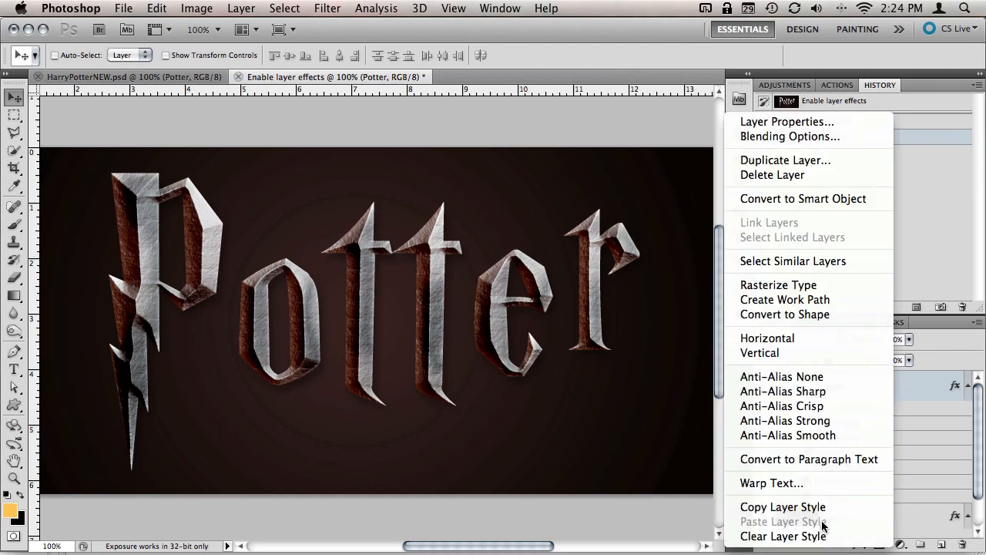
Step: Clear the Potter layer's existing layer style, leaving plain white letters
click(783, 536)
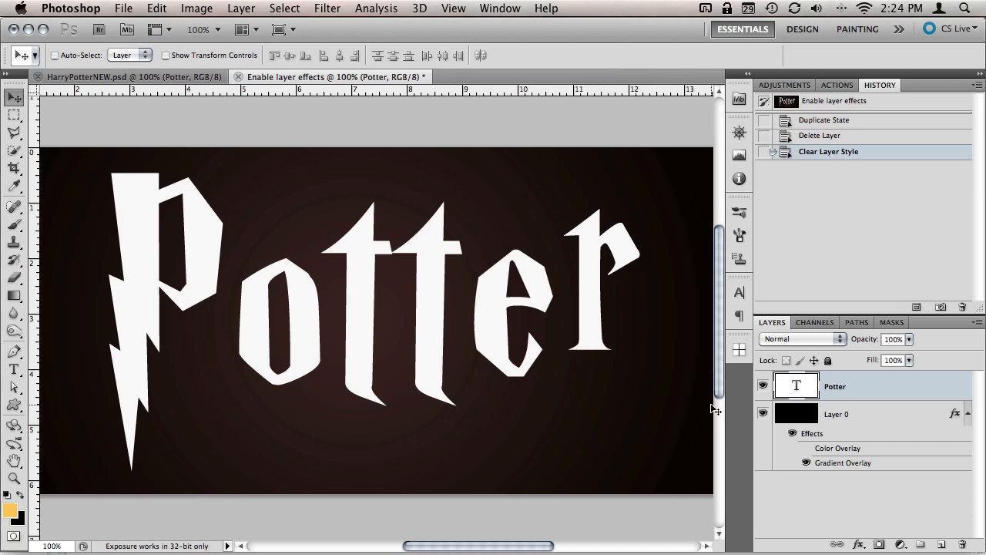
mouse_move(696, 383)
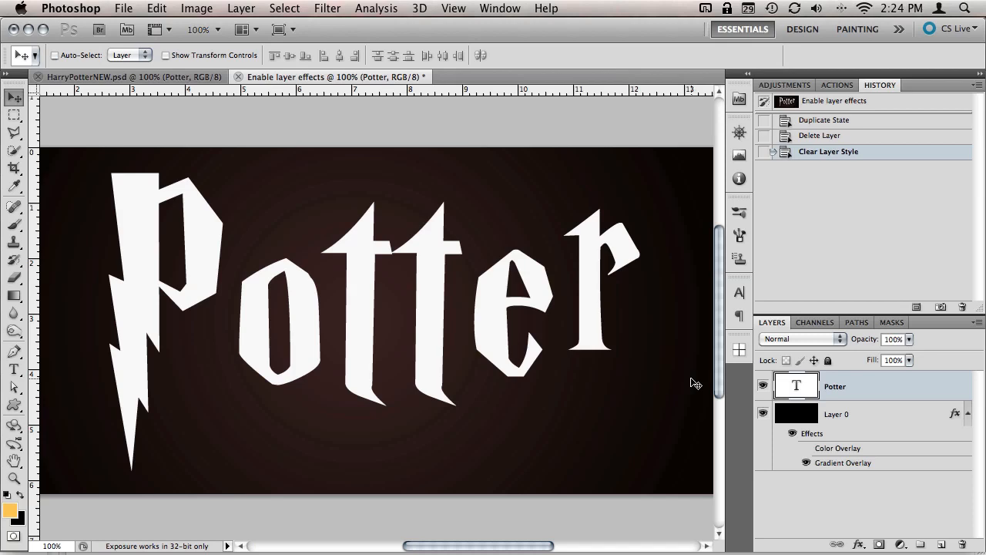
mouse_move(674, 383)
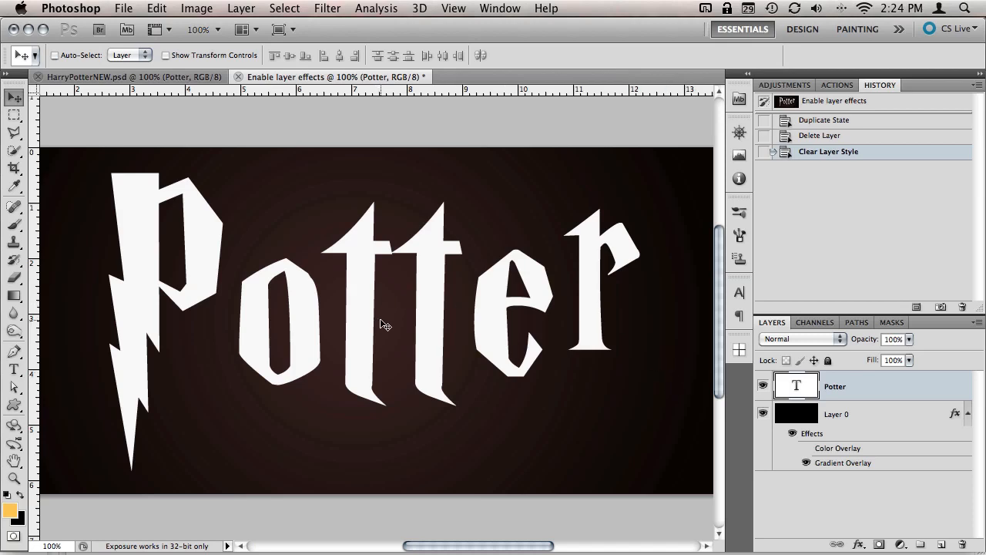
mouse_move(461, 265)
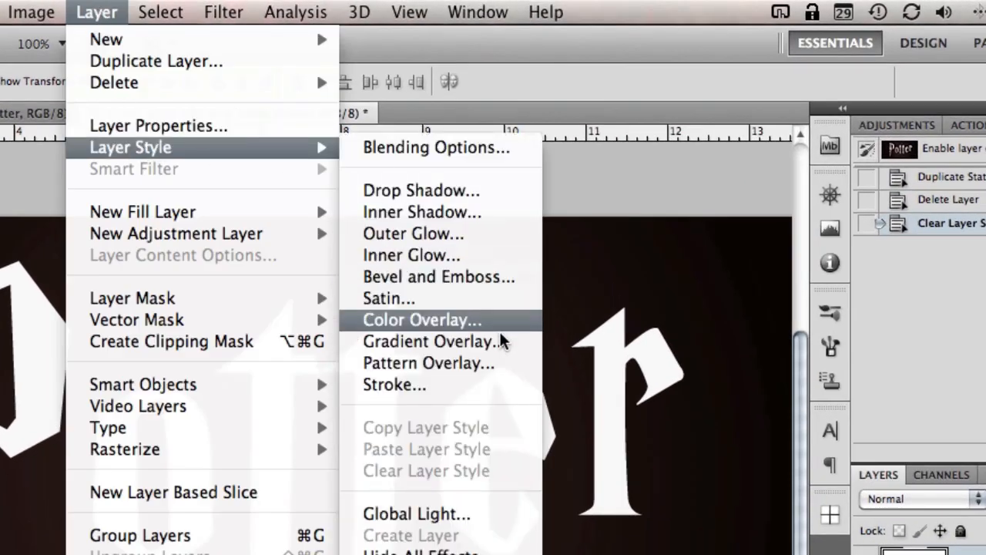
Step: Add a gradient overlay whose dark stop is changed to a lighter grey
click(434, 342)
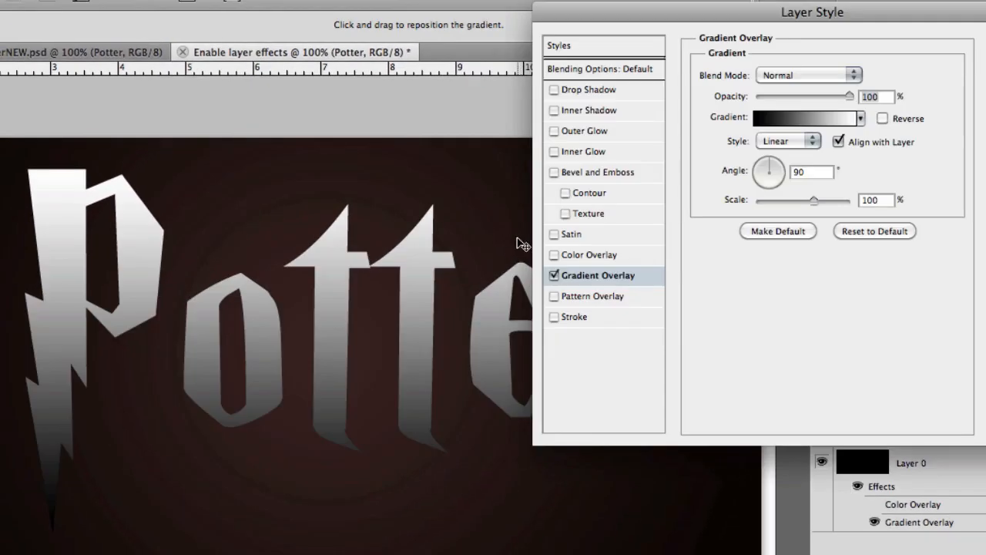
click(802, 118)
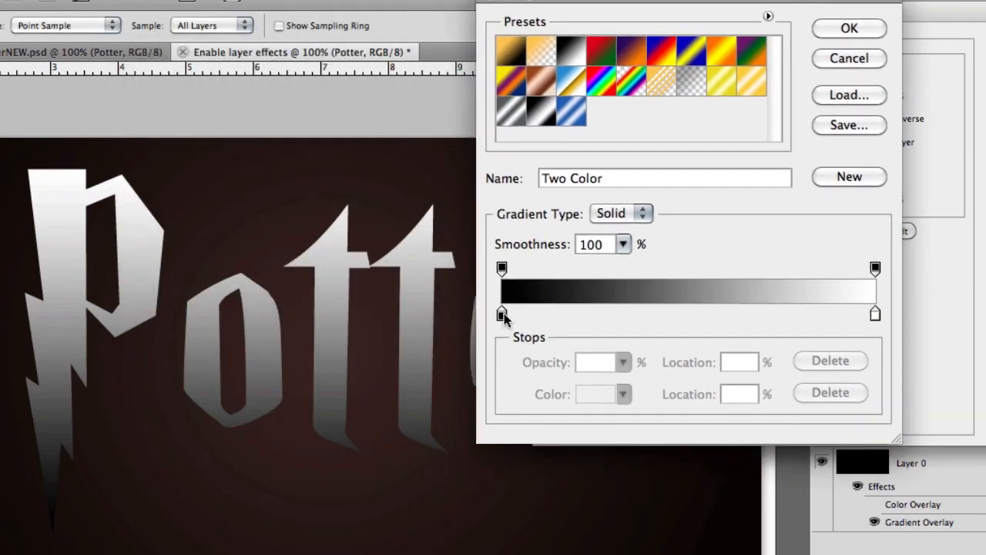
double_click(502, 312)
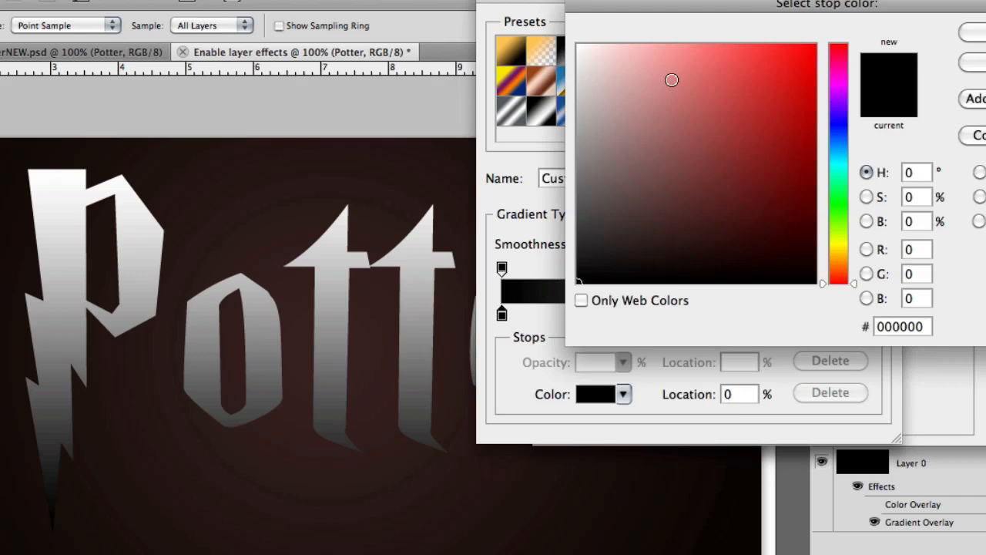
click(902, 326)
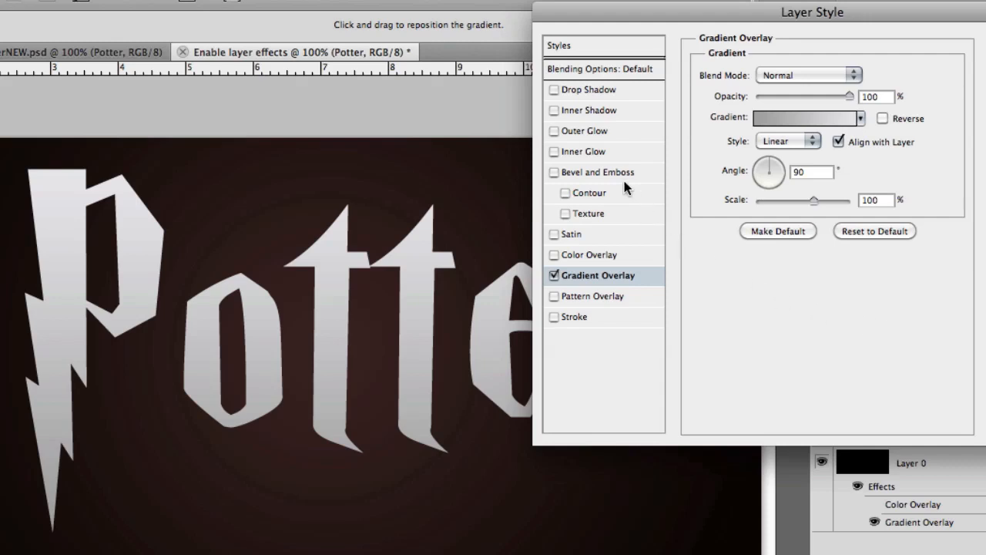
Step: Enable Inner Bevel with Chisel Hard technique, 200% depth and 30 px size
click(555, 172)
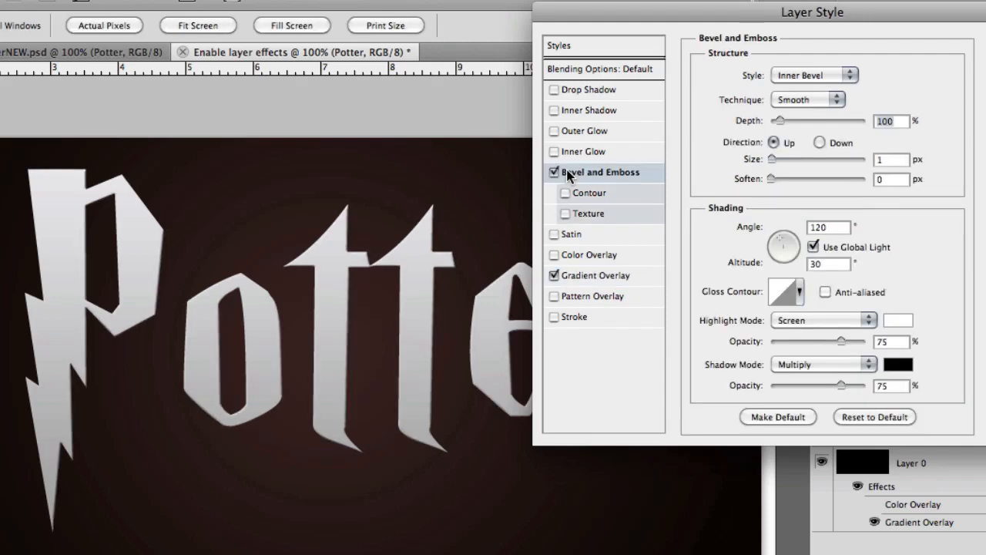
mouse_move(709, 129)
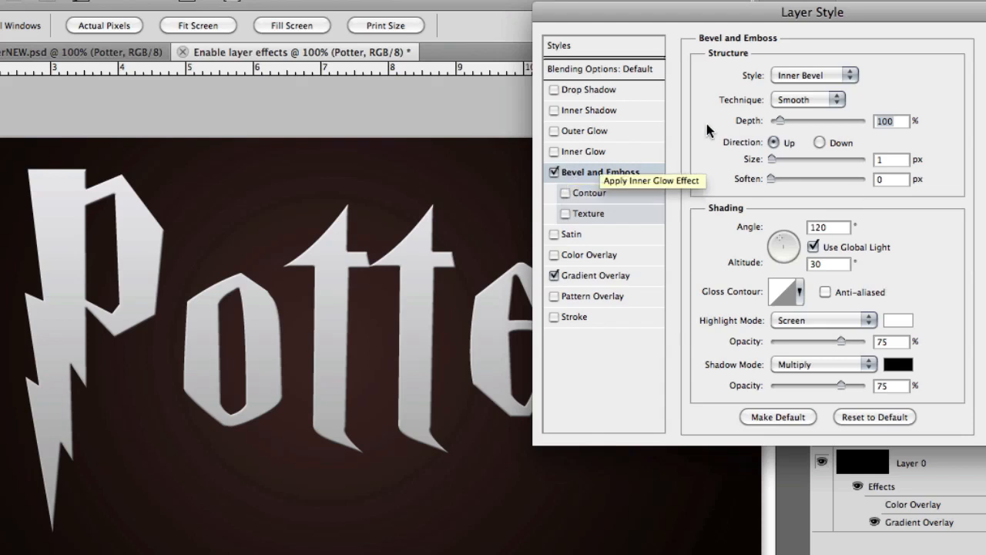
click(813, 75)
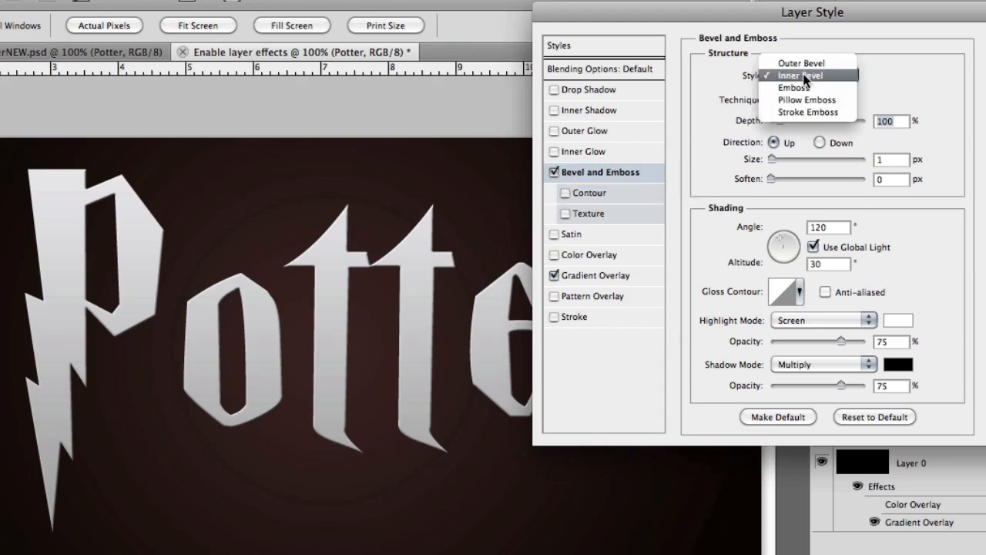
click(800, 74)
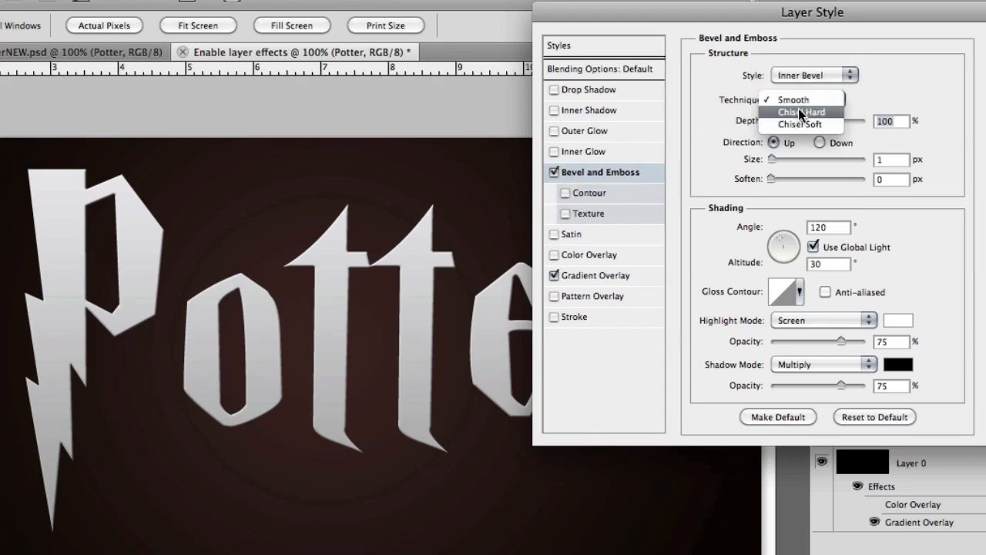
click(800, 112)
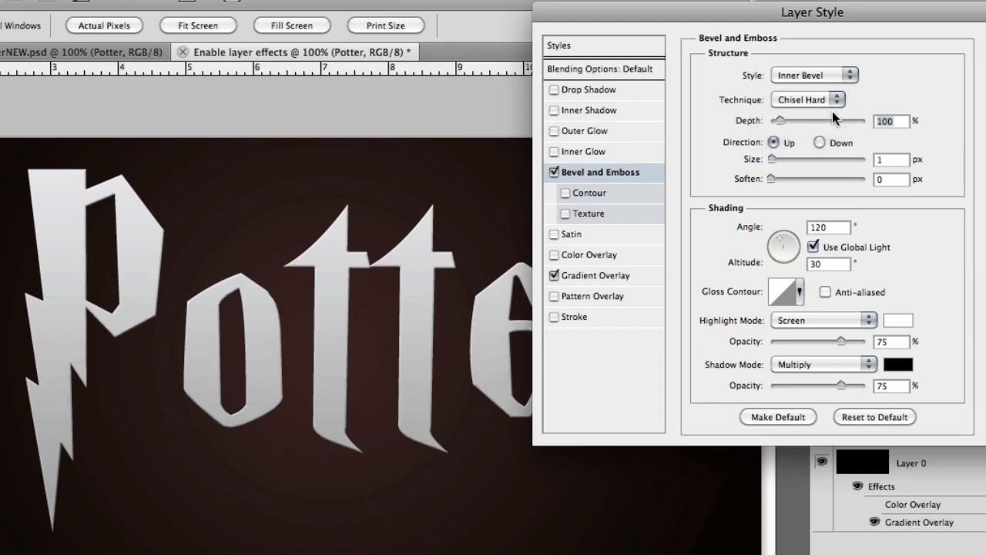
text(200)
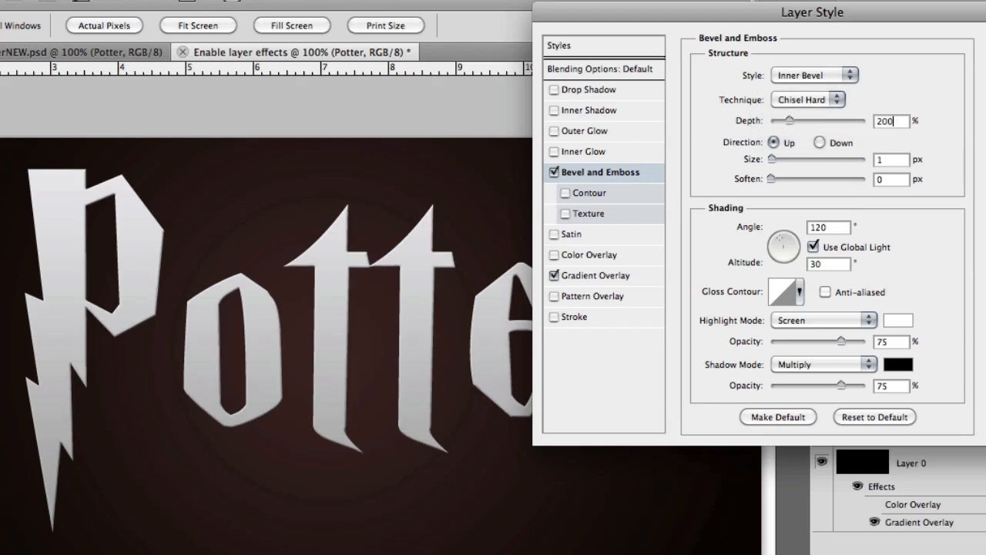
text(30)
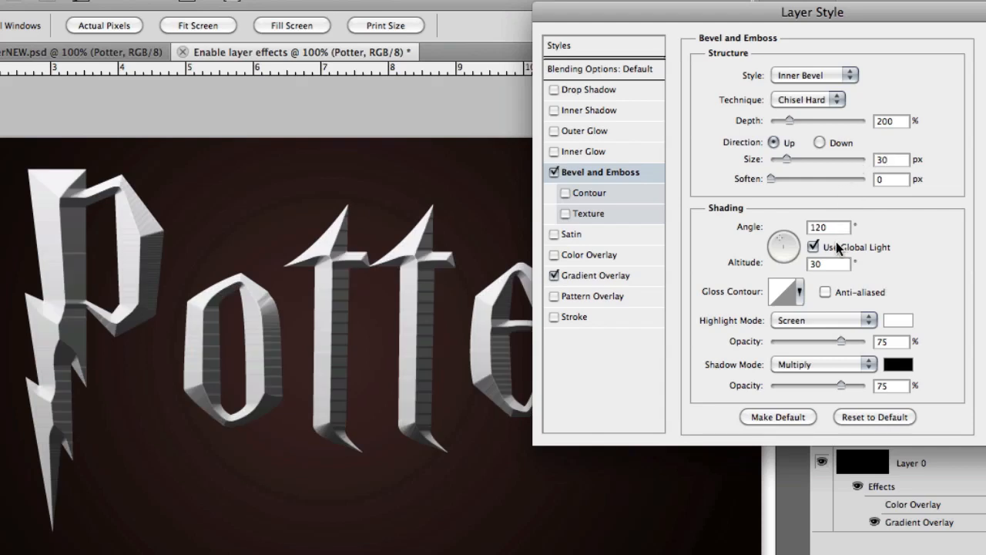
Step: Unlink the bevel from global light, set 40, and make highlights Overlay with warm beige
click(814, 247)
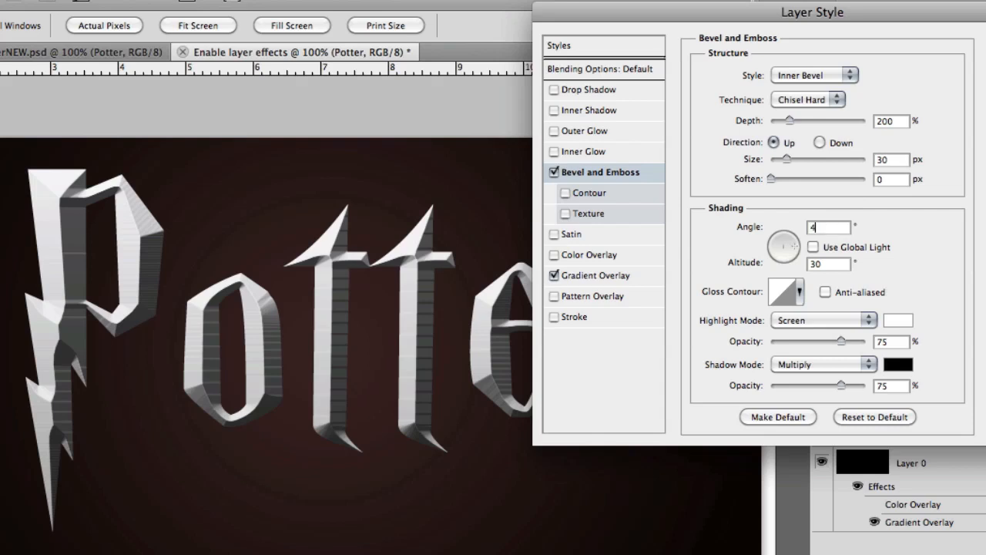
text(40)
click(828, 264)
text(58)
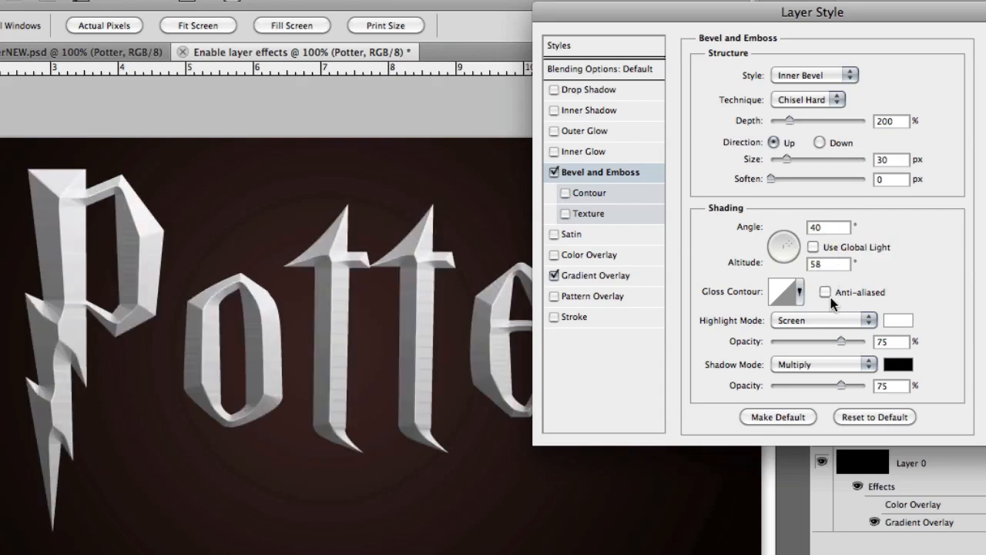
click(823, 320)
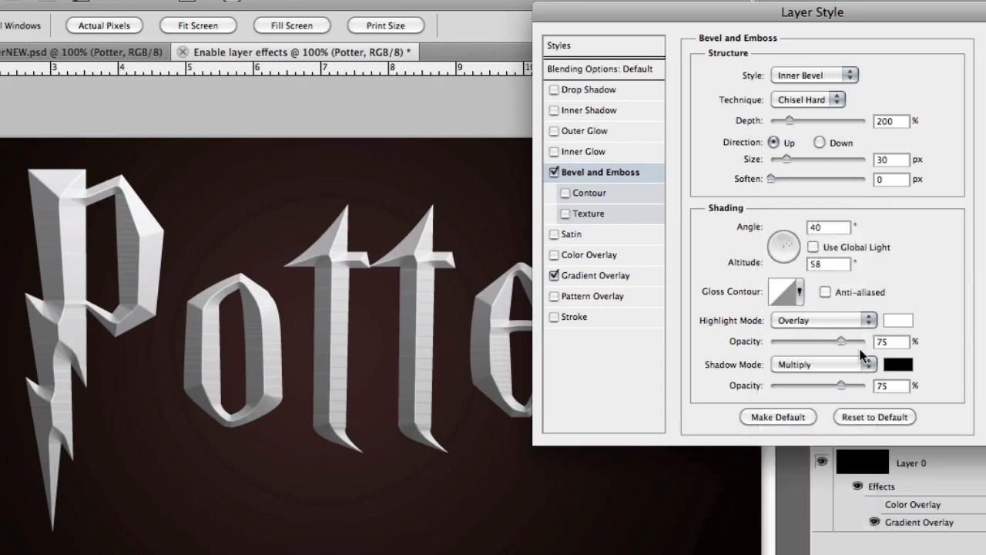
click(898, 320)
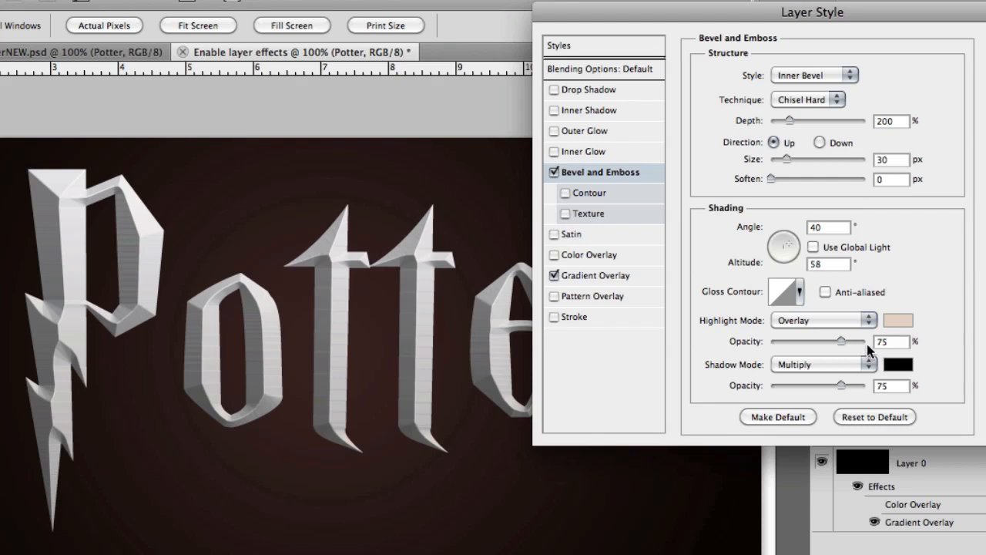
mouse_move(862, 369)
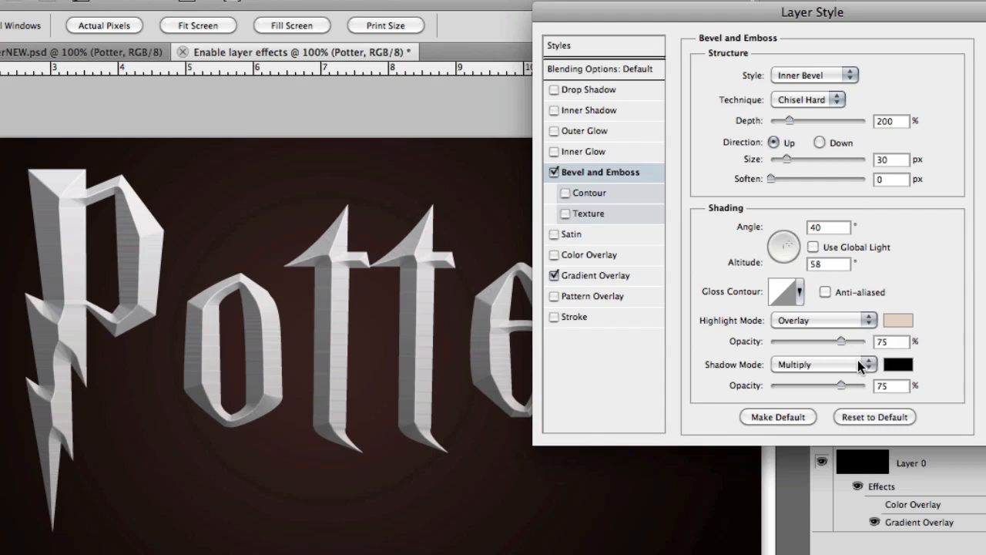
Step: Make the bevel shadows reddish-brown at full opacity and add a 58% range contour
click(821, 365)
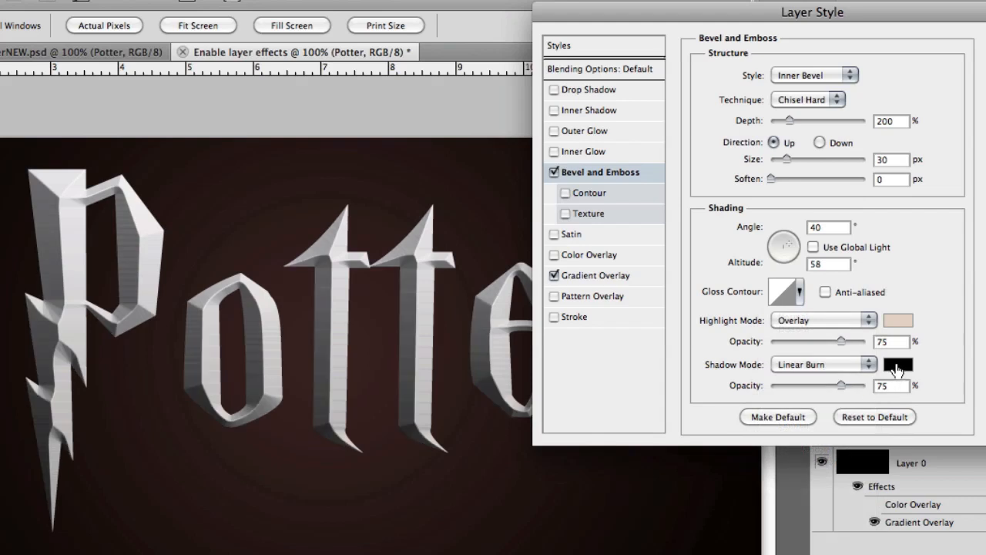
click(899, 364)
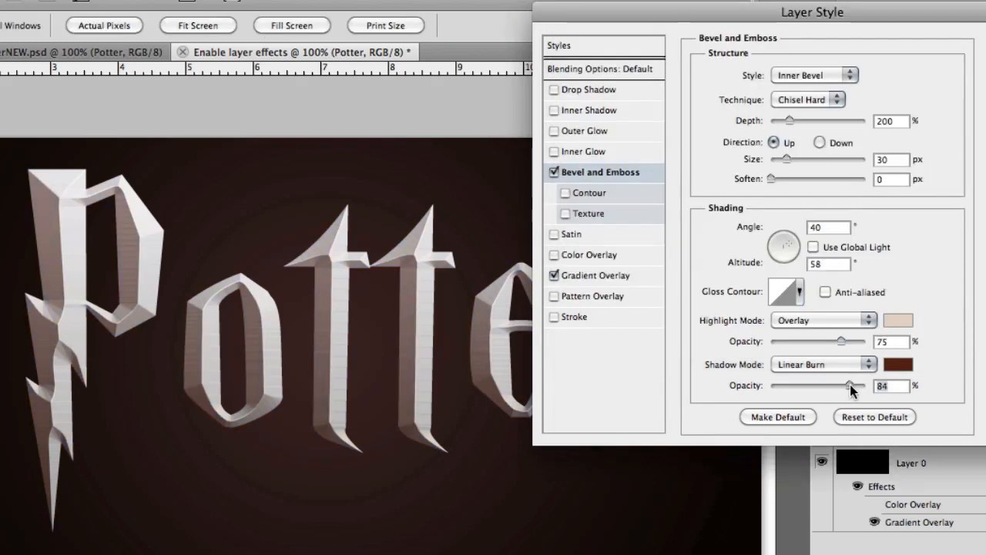
drag(844, 385, 871, 385)
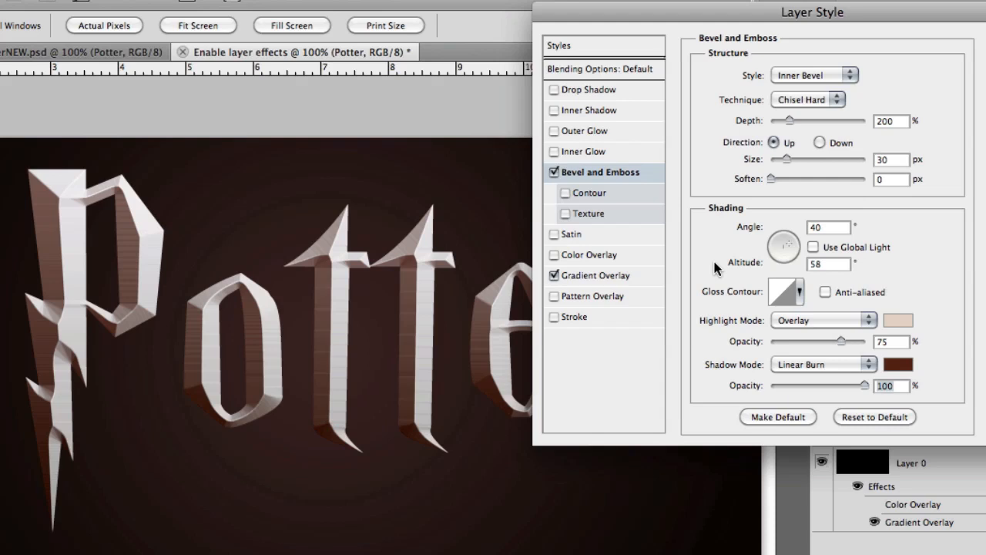
mouse_move(570, 196)
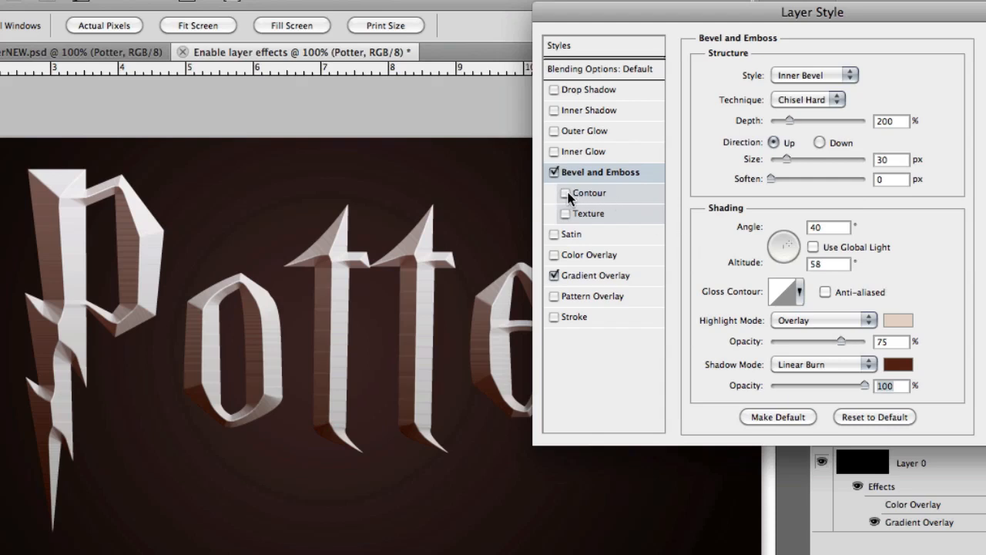
click(554, 193)
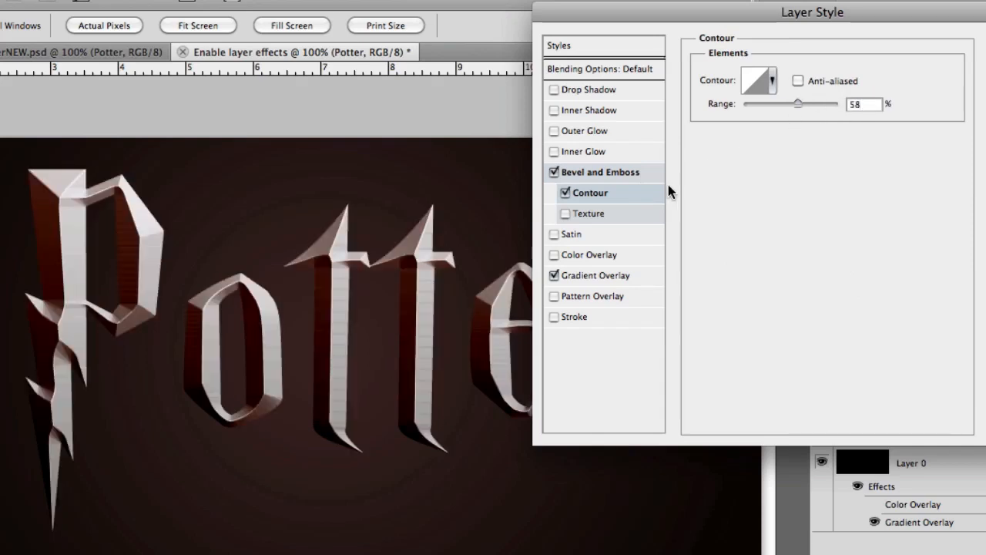
Step: Add a Rusted Metal pattern texture to the bevel
click(555, 213)
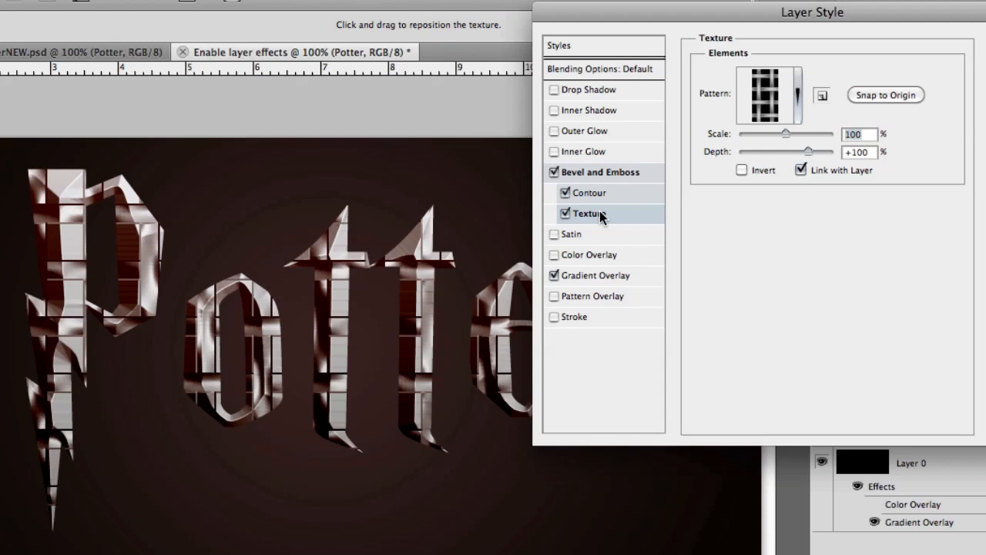
mouse_move(800, 115)
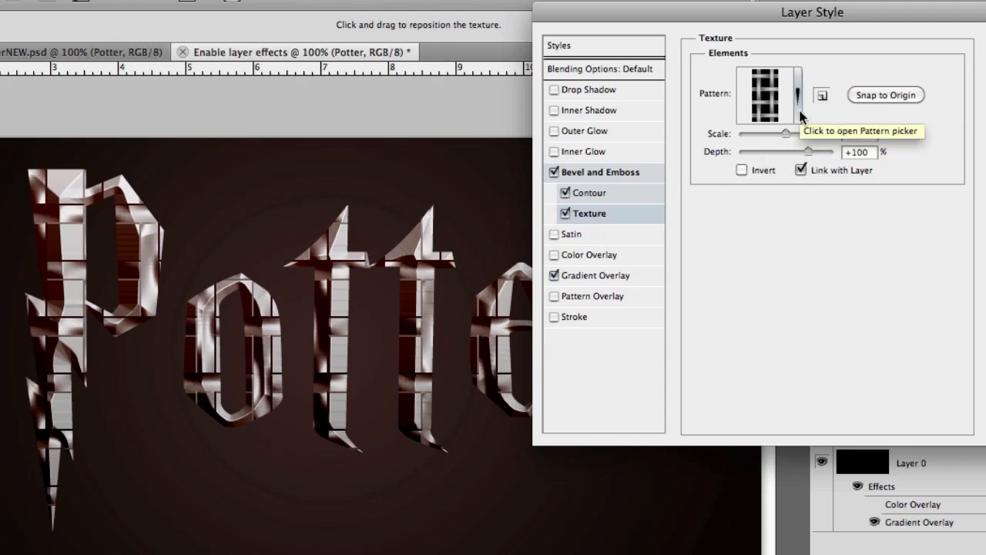
click(797, 95)
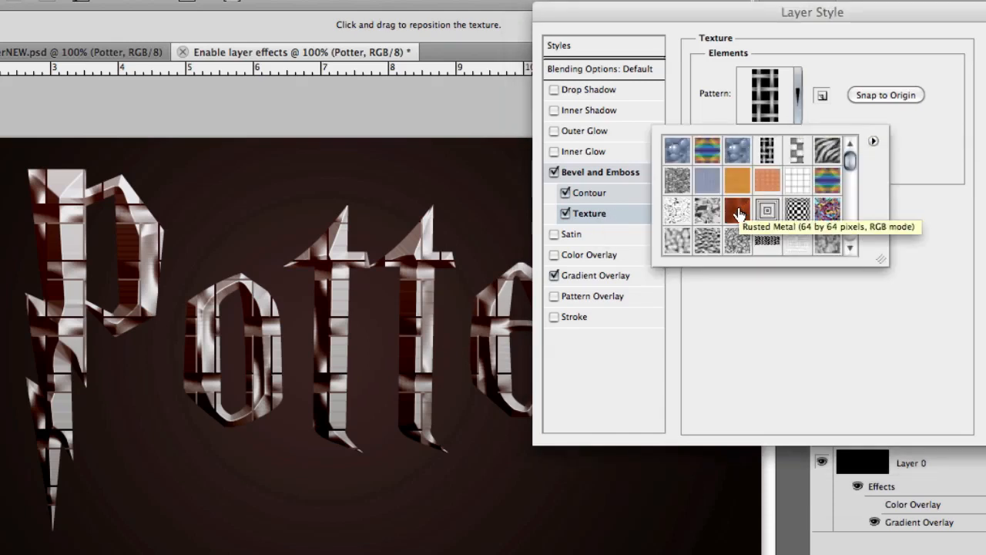
click(737, 210)
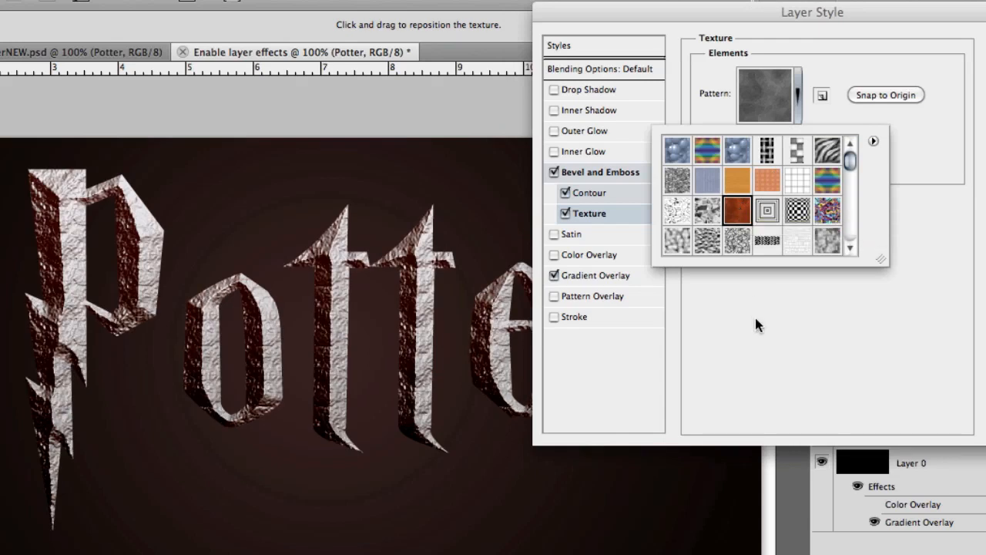
click(737, 210)
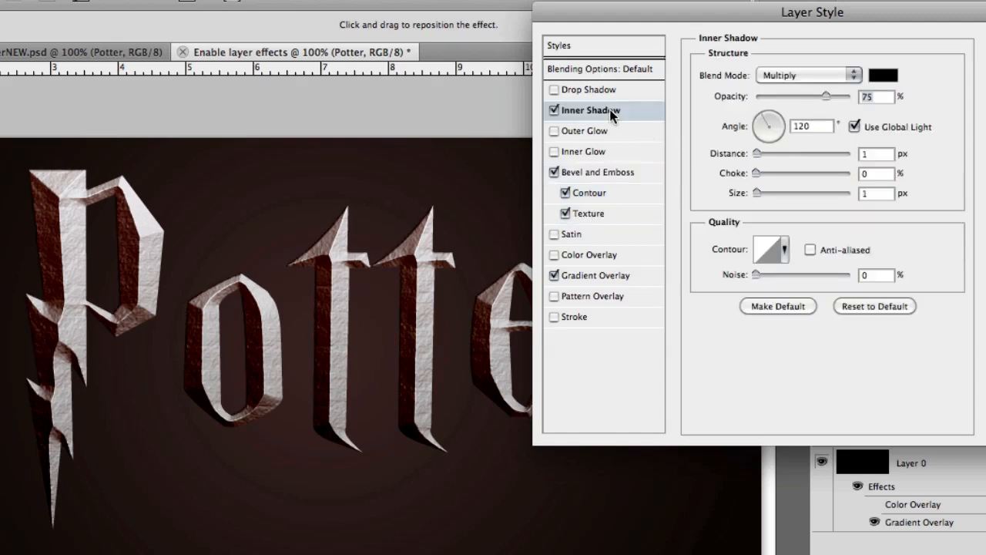
Step: Set the inner shadow to Overlay, independent of global light, at 180° and 10 px distance
click(809, 75)
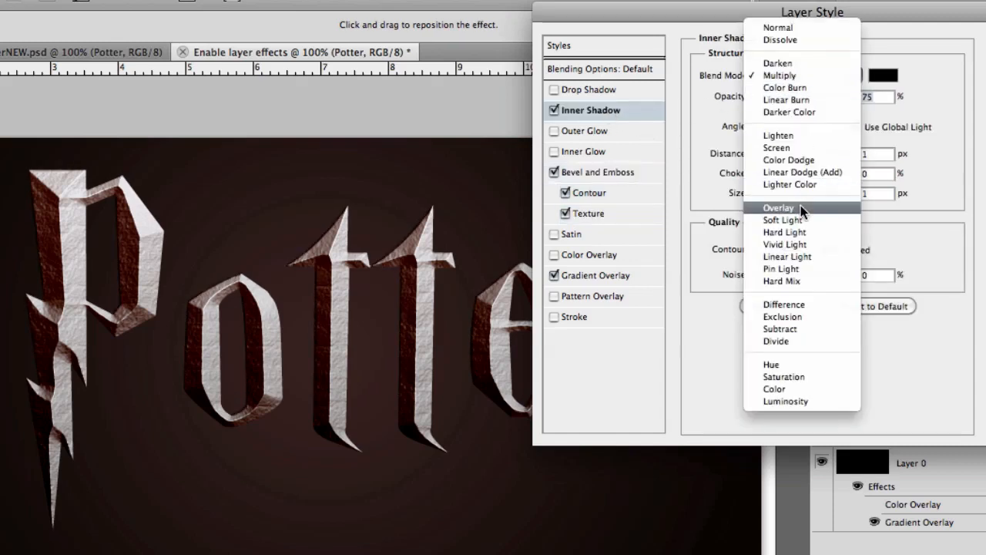
click(884, 75)
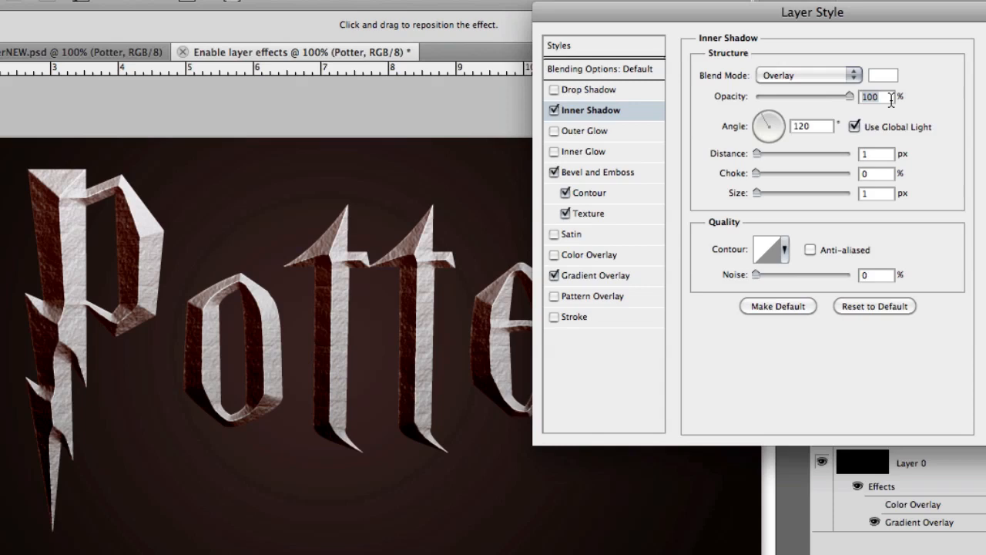
mouse_move(885, 133)
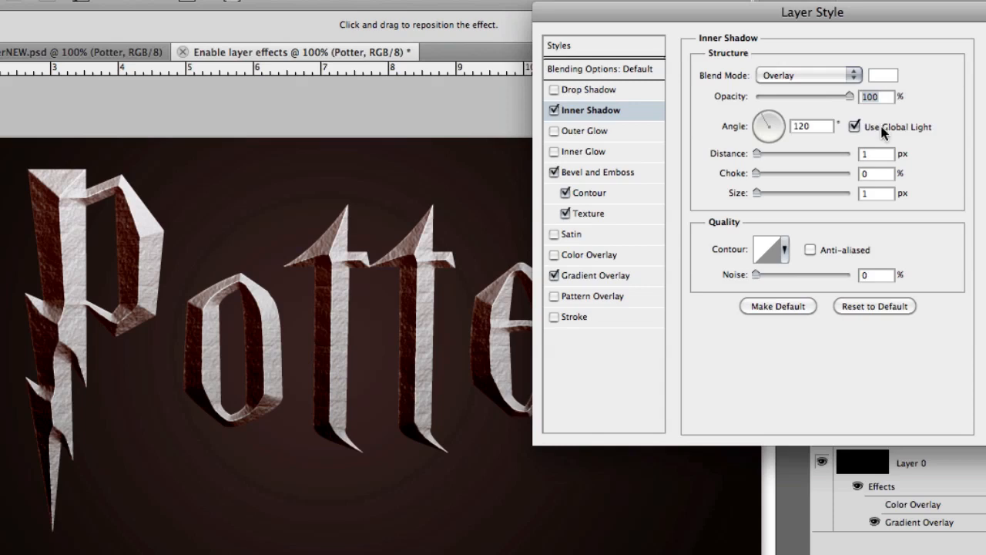
mouse_move(884, 115)
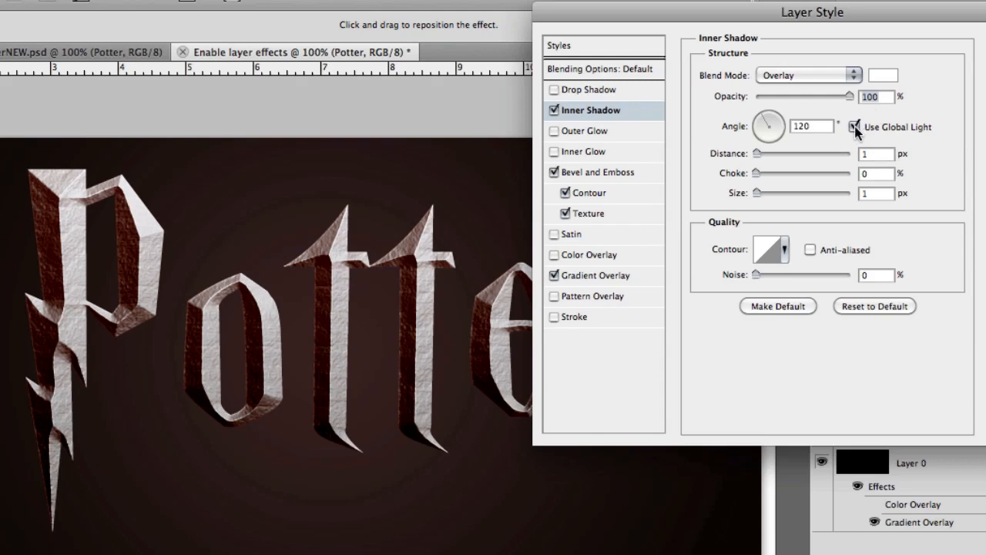
mouse_move(853, 126)
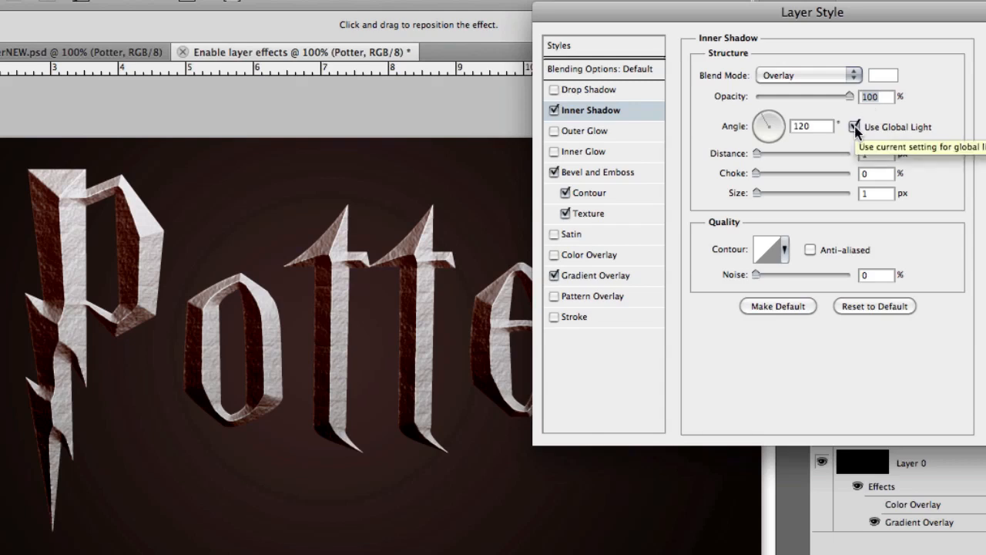
click(855, 128)
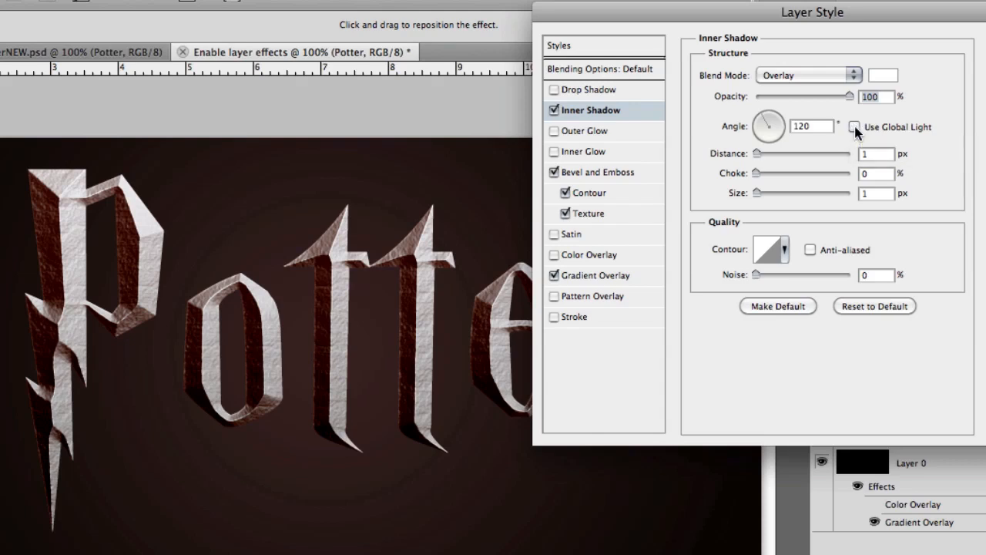
click(810, 127)
text(180)
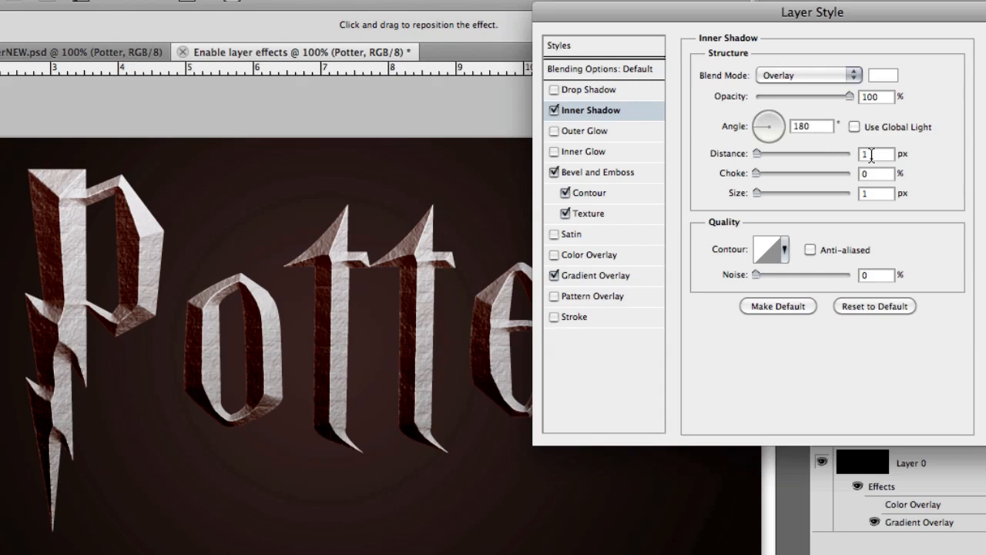
text(10)
click(876, 193)
text(5)
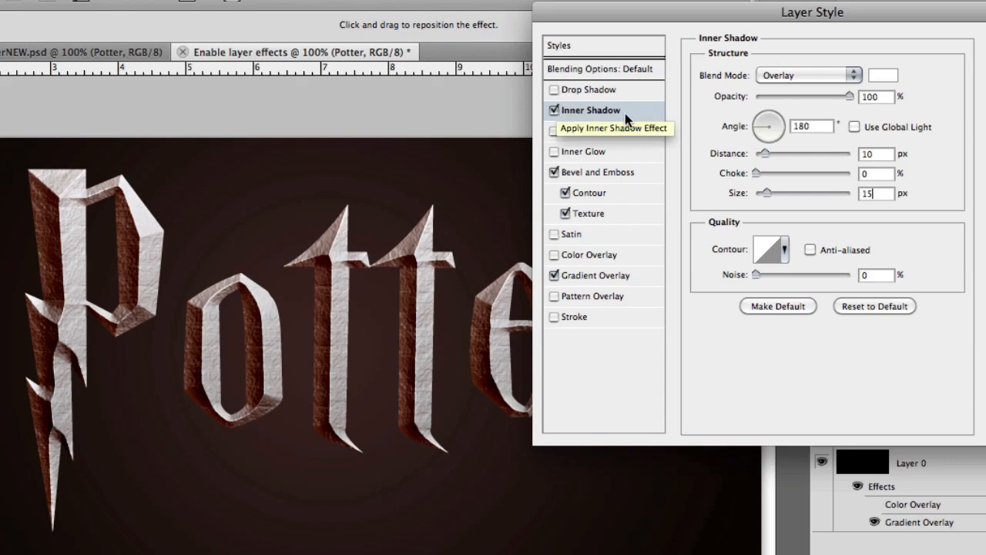
mouse_move(672, 123)
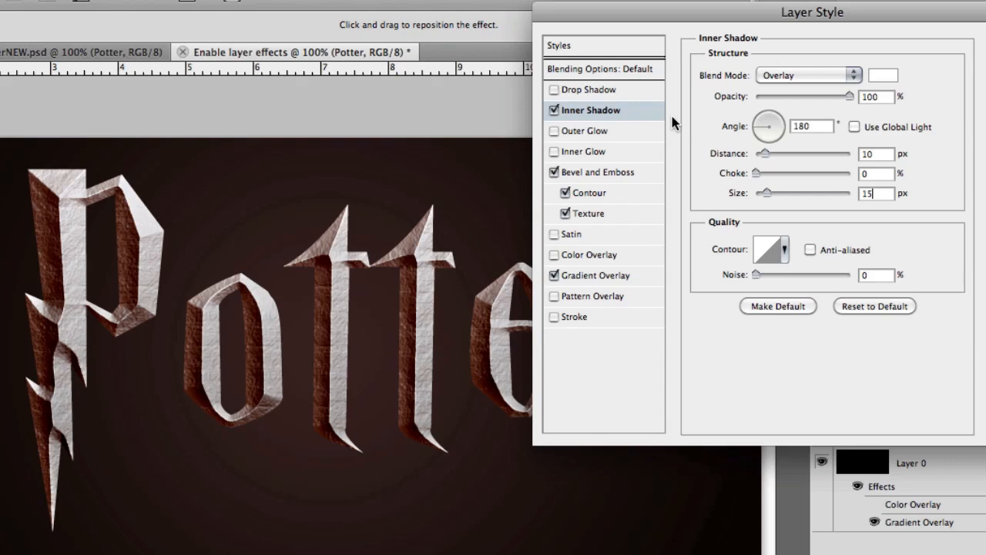
mouse_move(675, 214)
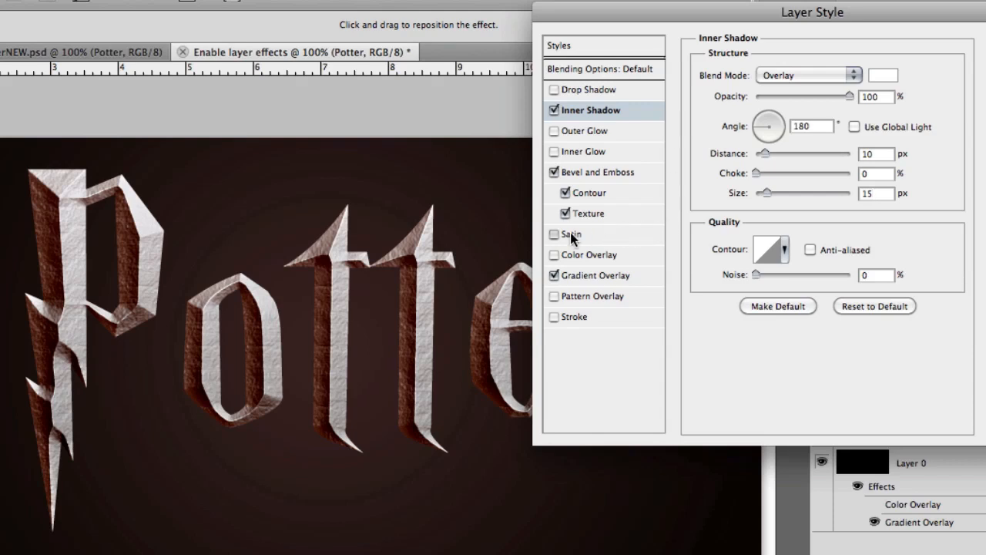
Step: Enable Satin with dark grey colour 4c51…, Linear Burn, 45% opacity, 100 px distance, 40 px size
click(555, 234)
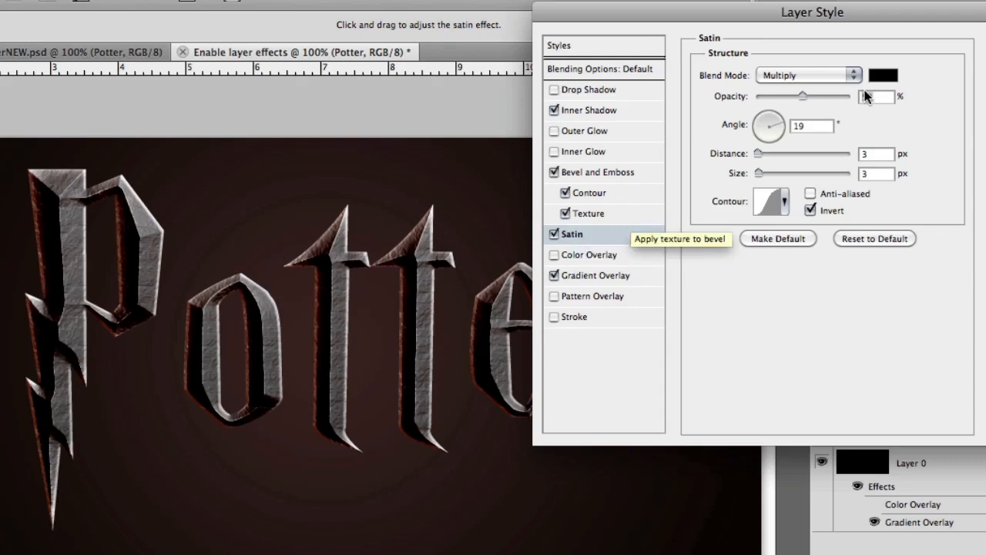
click(808, 75)
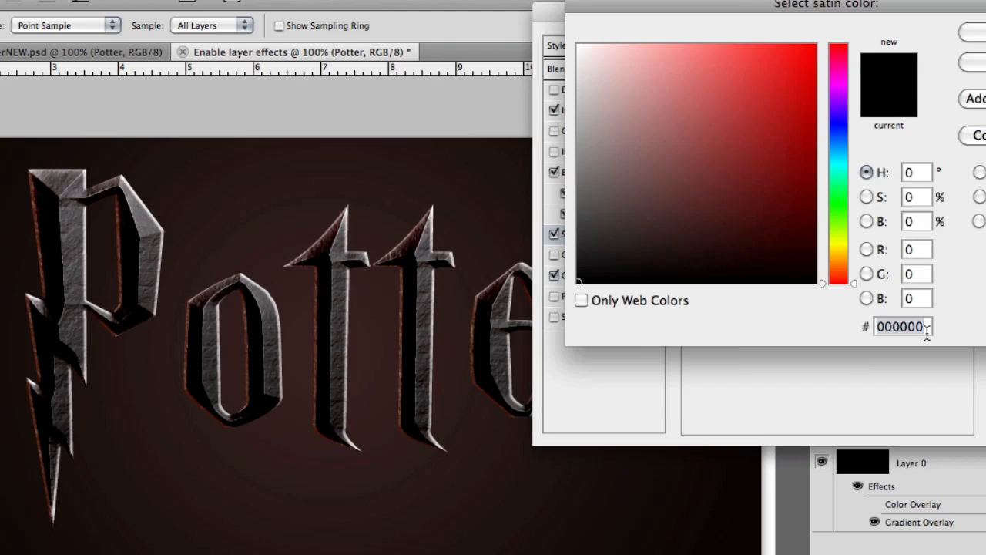
text(4c51)
text(45)
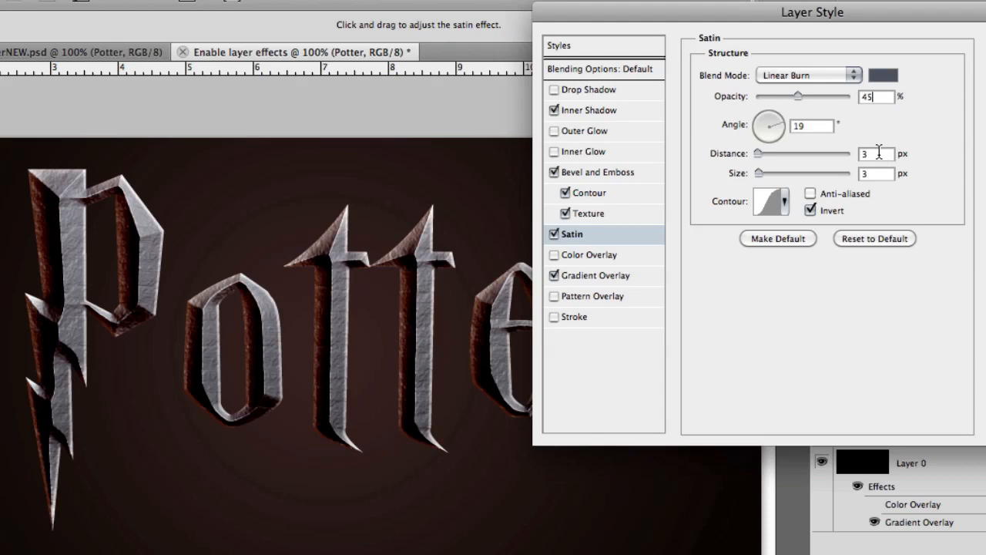
mouse_move(877, 154)
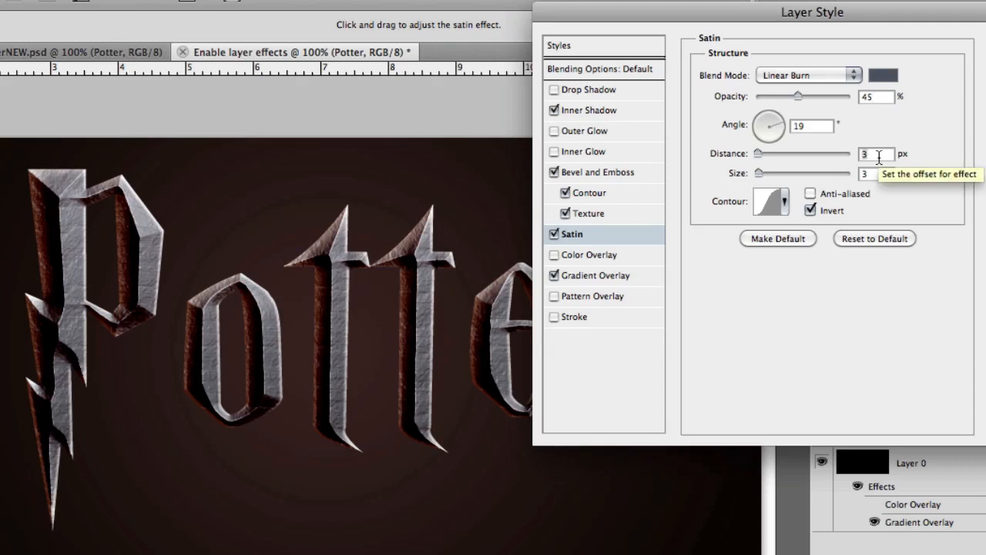
text(100)
click(876, 173)
text(40)
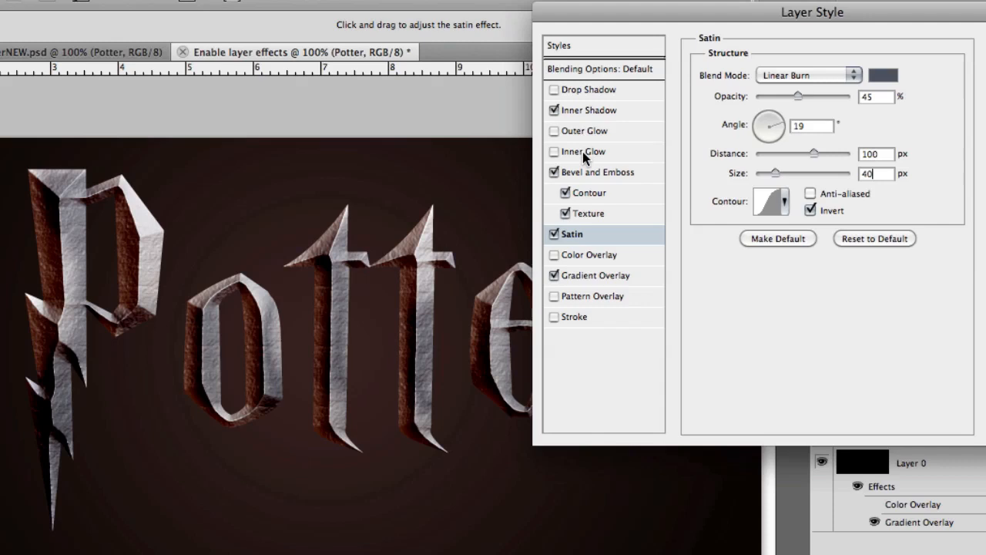
Step: Turn on Inner Glow in Overlay mode at 32% opacity and open its colour picker
click(585, 151)
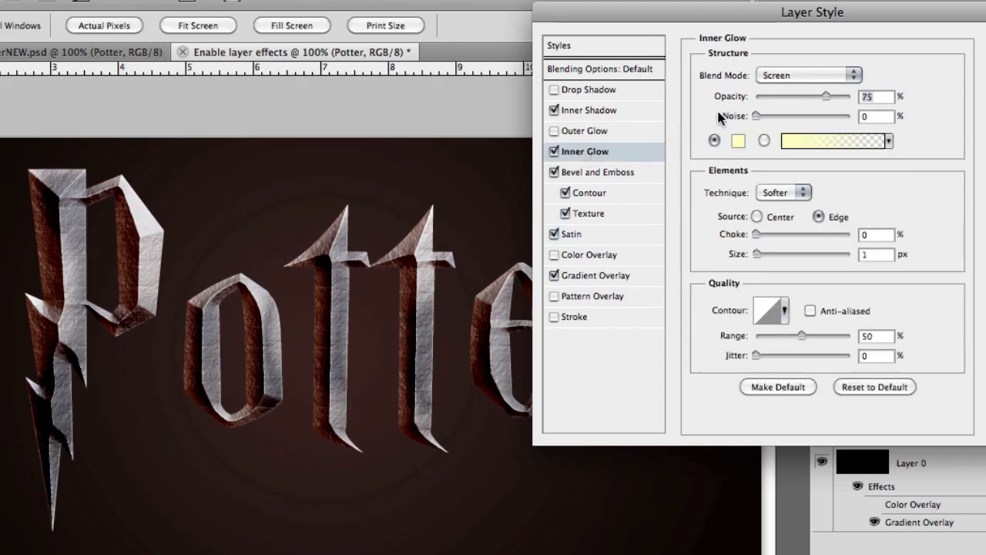
click(810, 75)
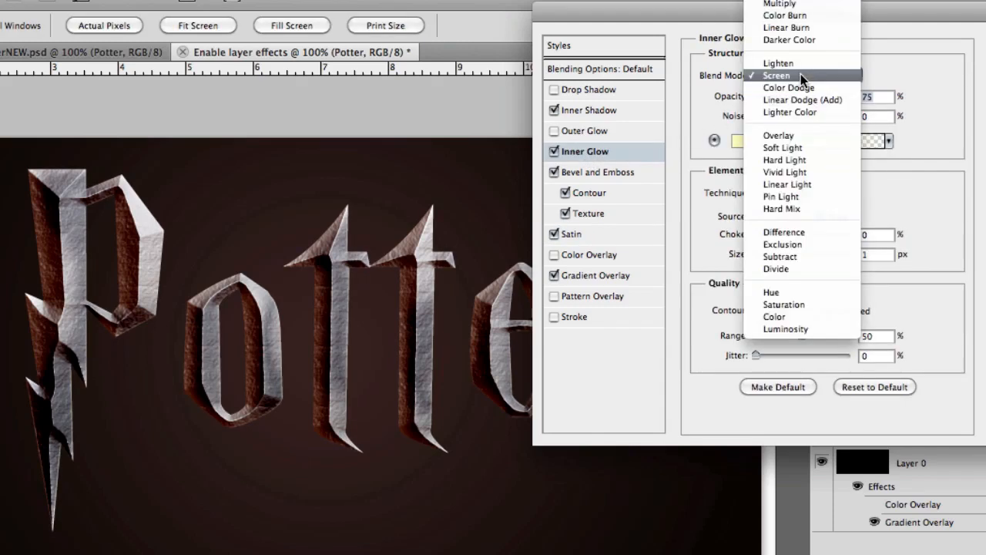
click(779, 135)
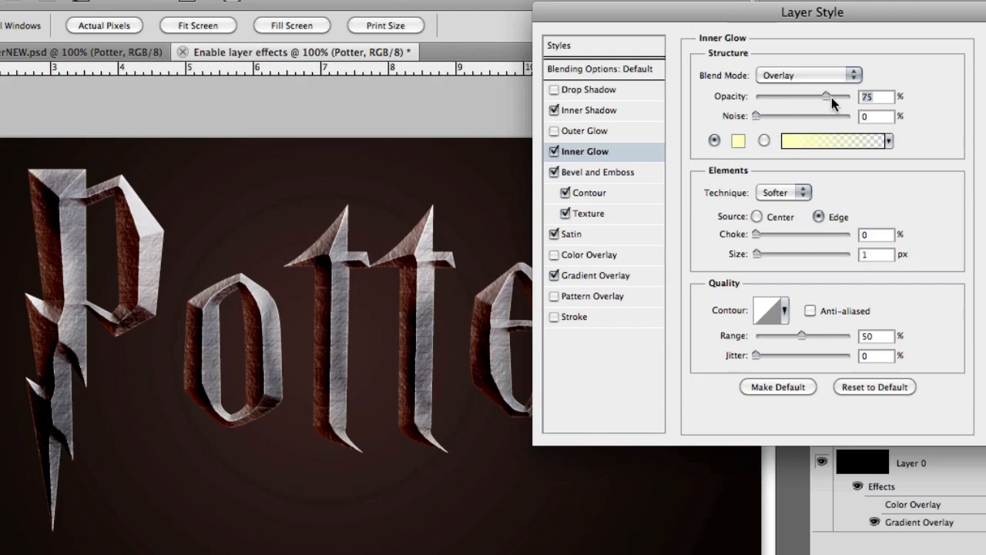
drag(830, 95, 786, 95)
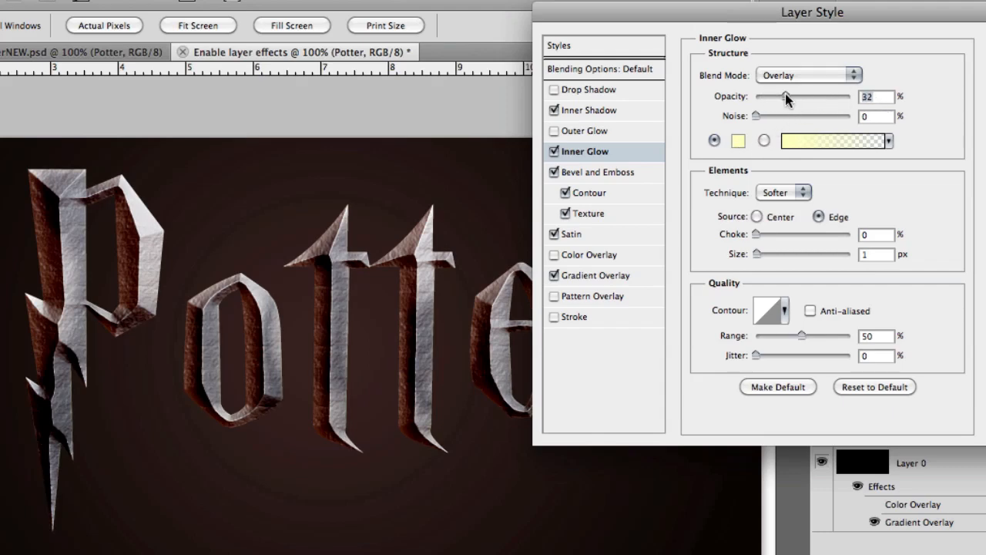
click(738, 140)
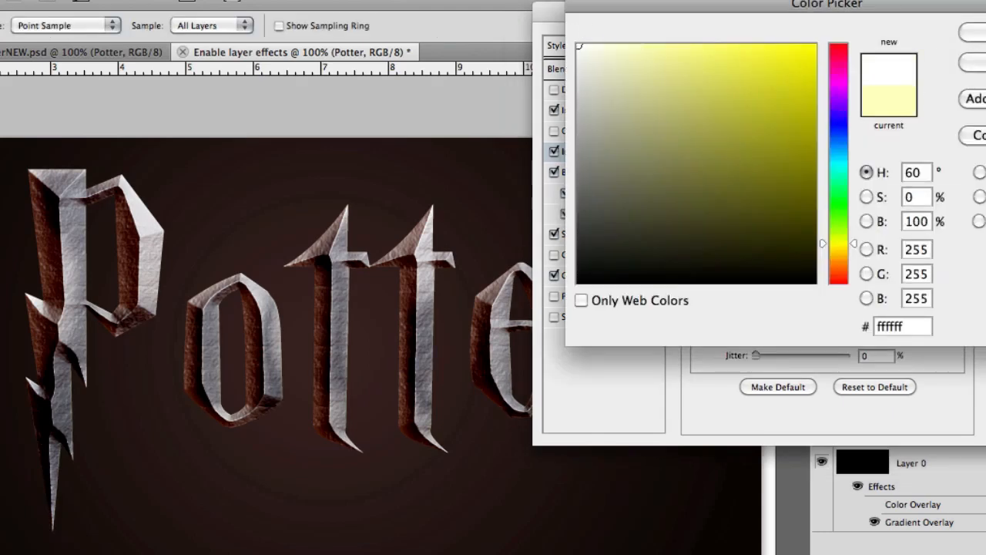